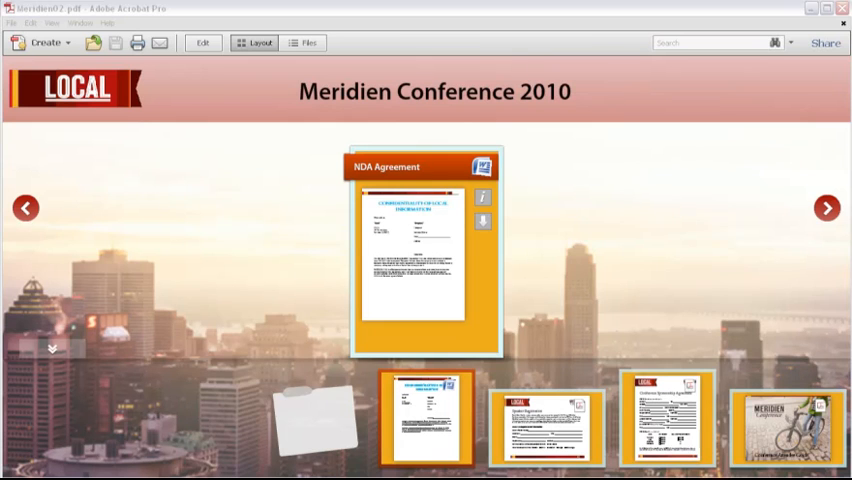
mouse_move(844, 218)
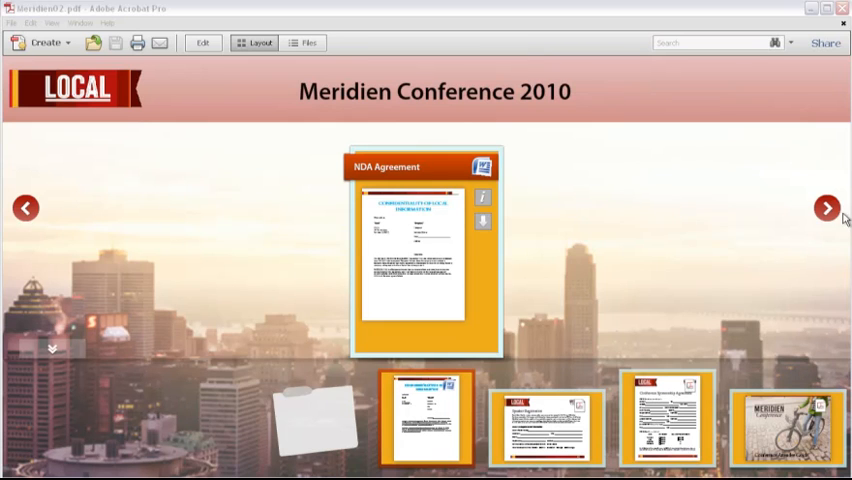
Page the carousel forward from NDA Agreement until Welcome to Meridien! is at the front.
click(826, 208)
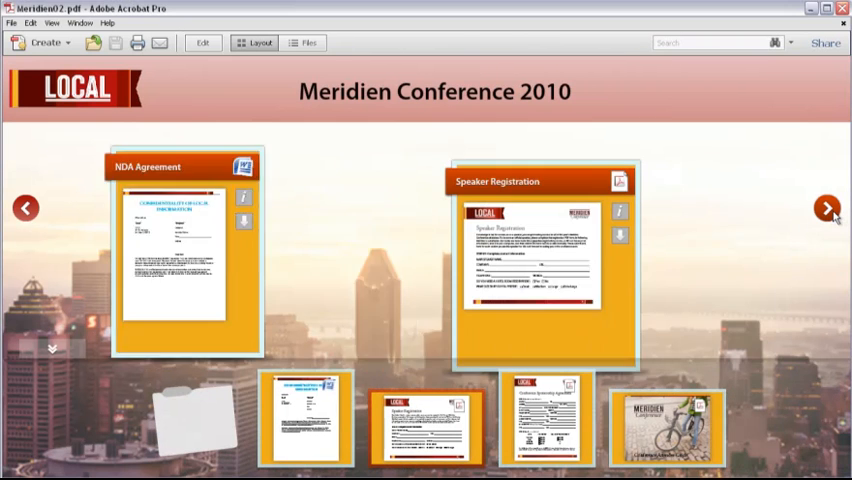
click(836, 208)
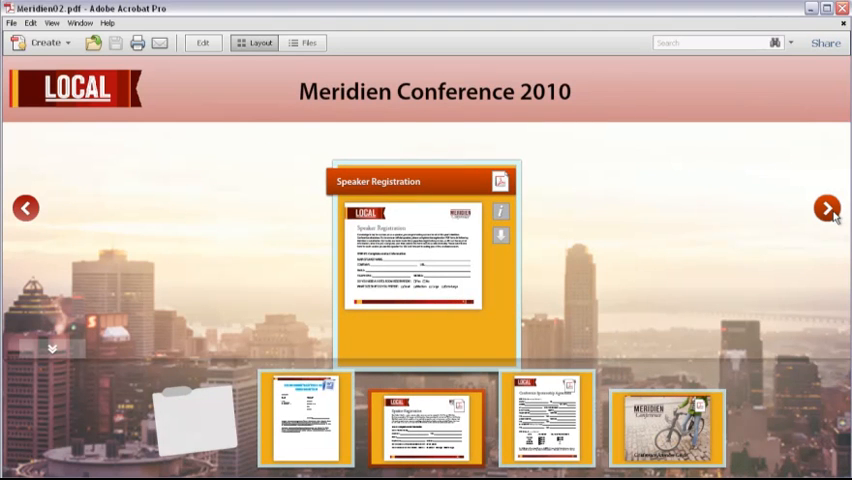
click(828, 208)
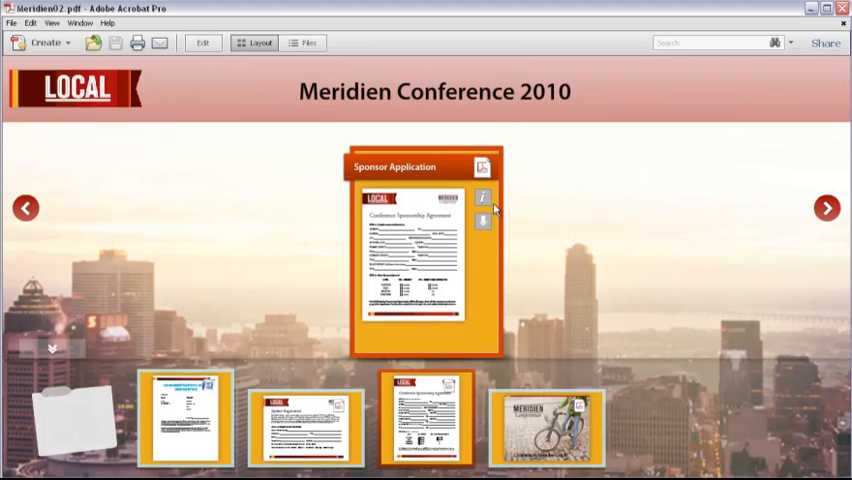
click(482, 196)
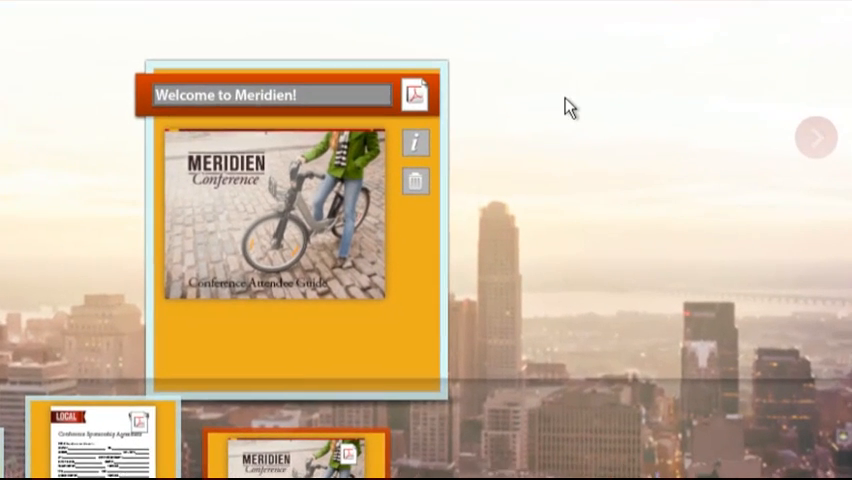
View and close the details of the Welcome to Meridien! / Conference Guide card.
click(414, 142)
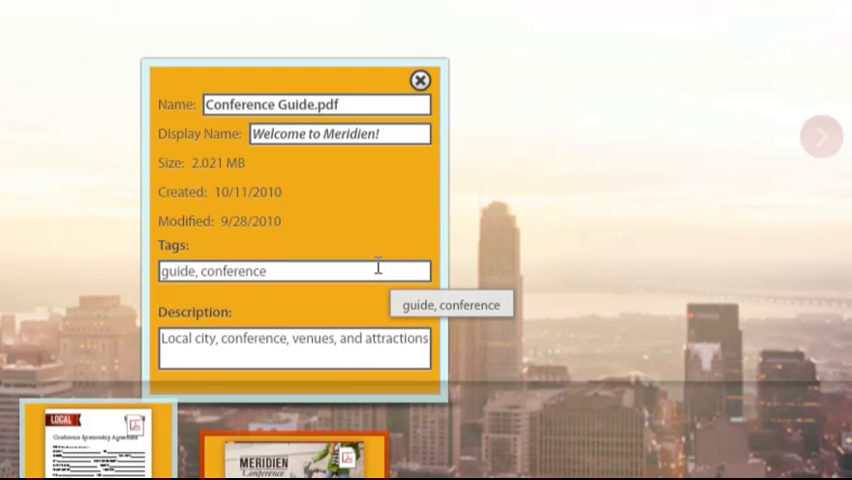
click(420, 80)
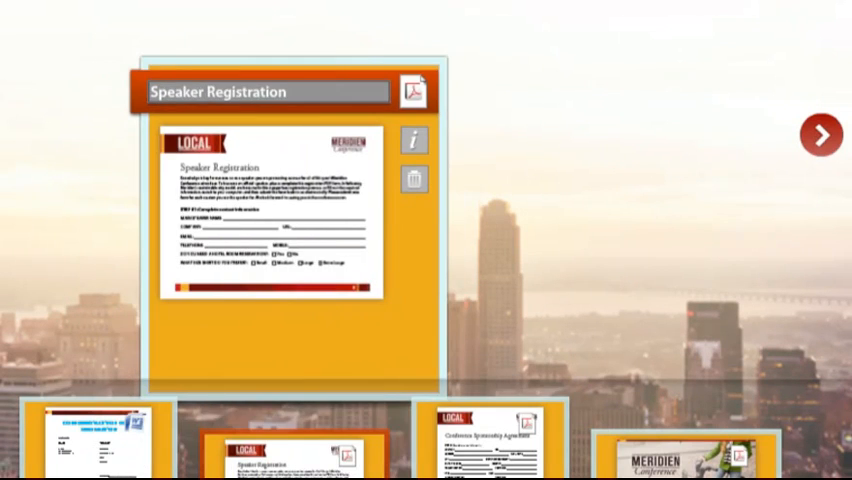
Tag the NDA Agreement file (Mutual NDA Template.doc) with 'non-disclosure, template'.
click(412, 140)
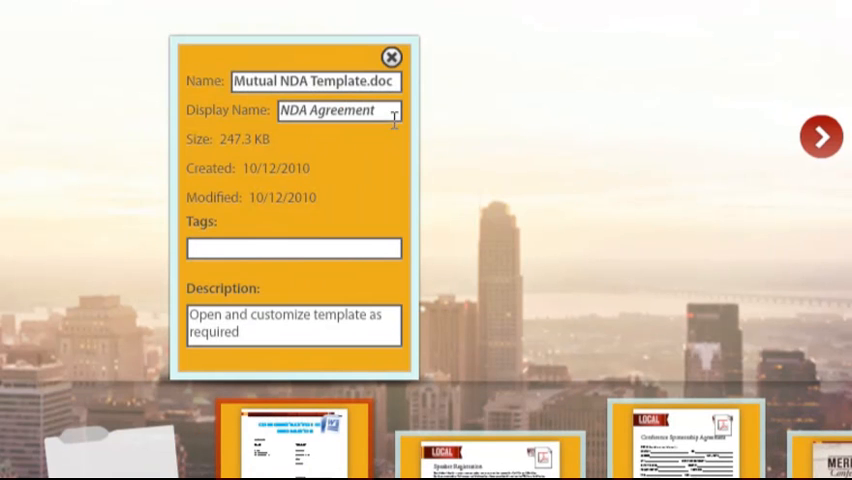
text(non)
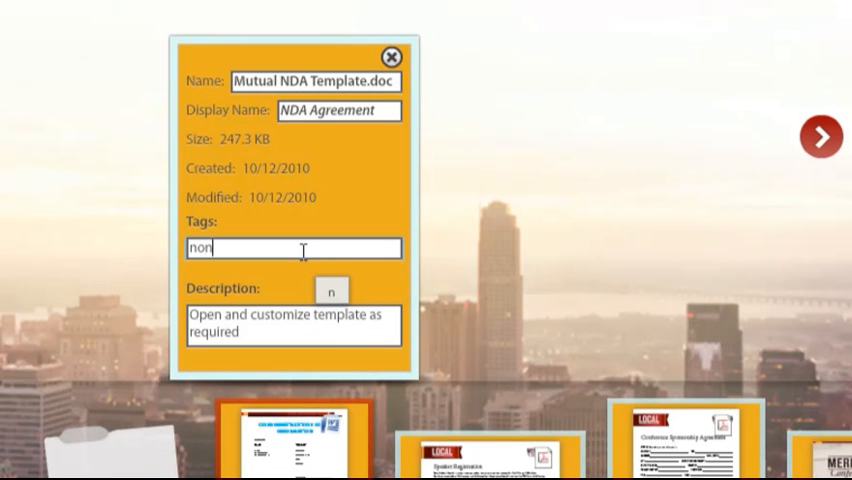
text(-disclosure)
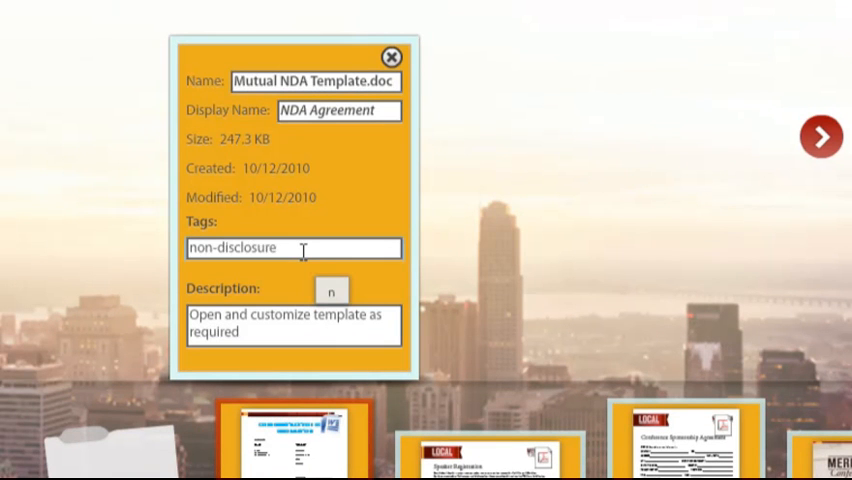
text(, template)
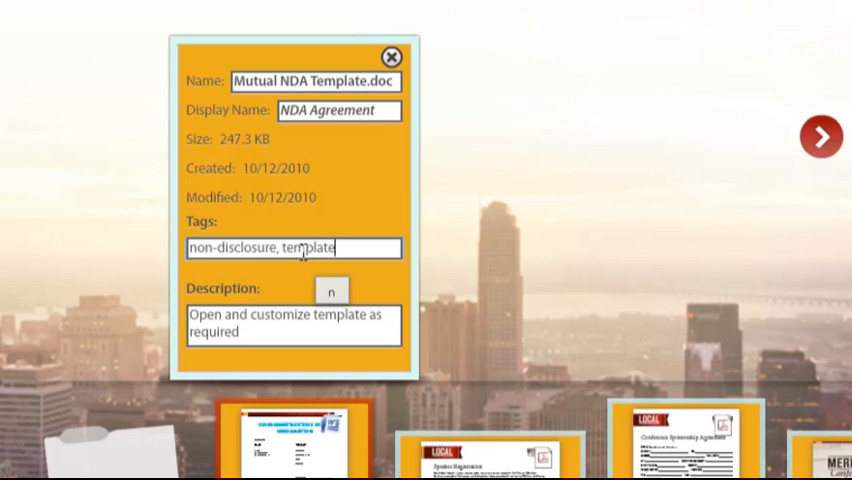
mouse_move(392, 56)
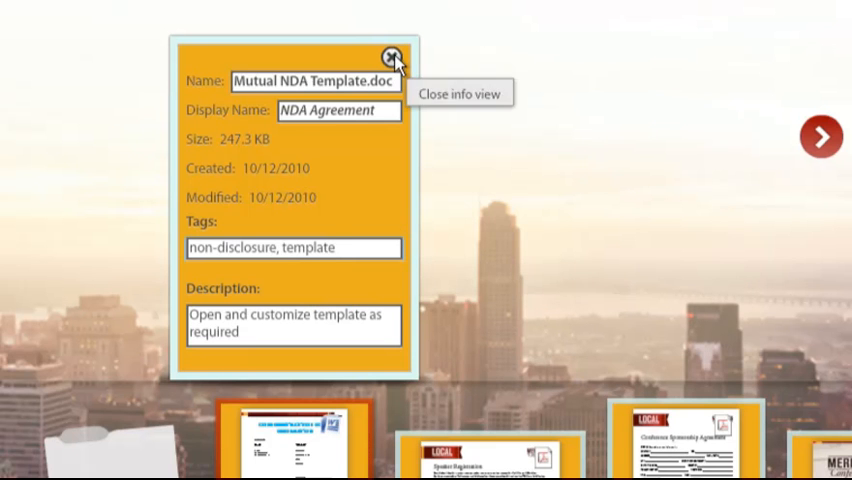
Add a Tags column to the portfolio's Details file list.
click(392, 56)
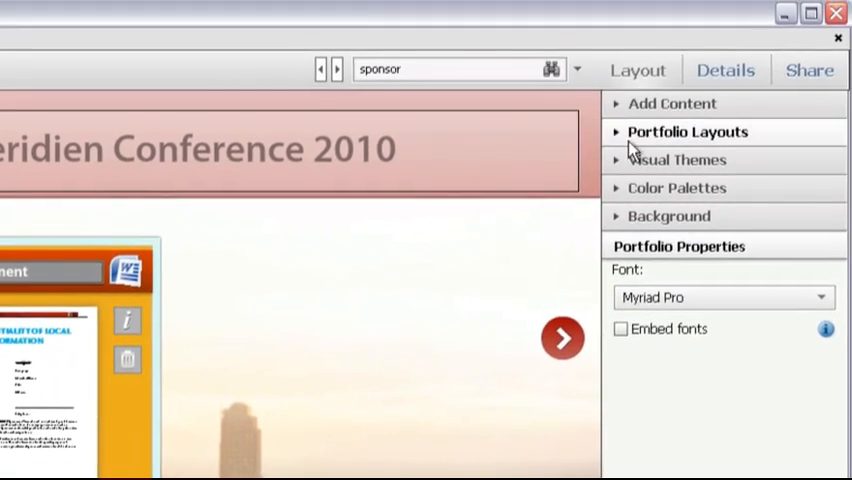
click(726, 70)
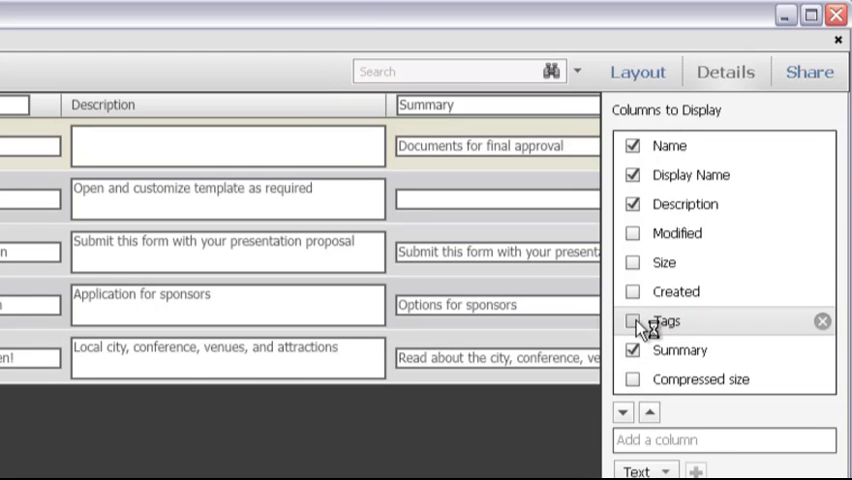
click(632, 320)
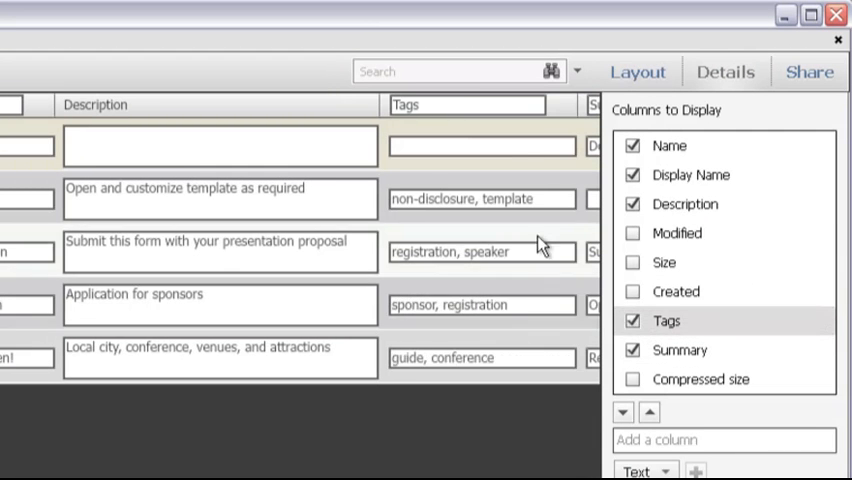
Tag the For Release file 'template' in its Tags cell.
double_click(514, 198)
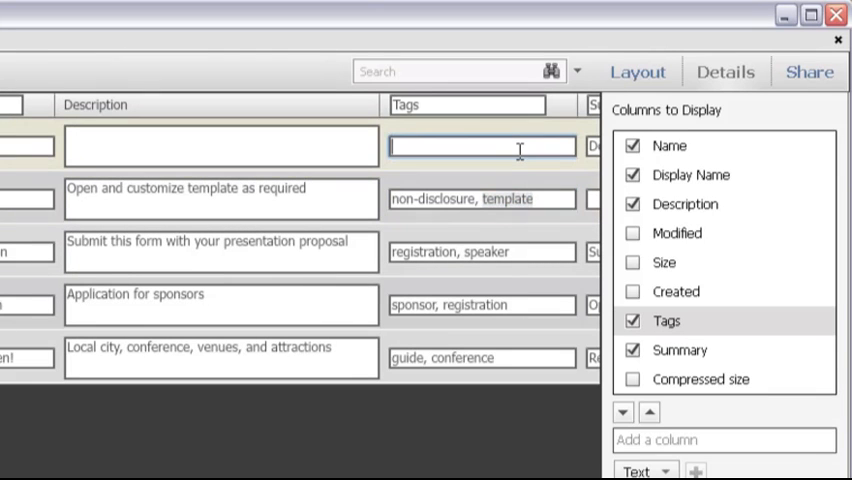
text(template)
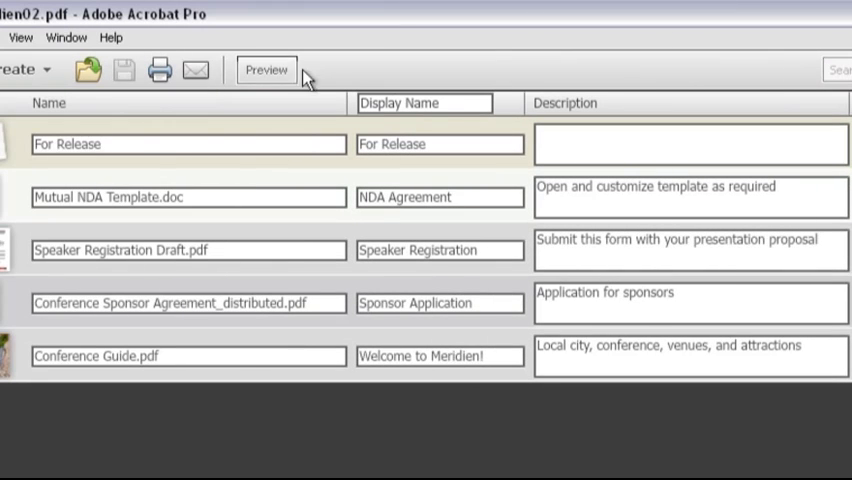
Preview the portfolio, return to layout editing, and focus the search box.
click(266, 70)
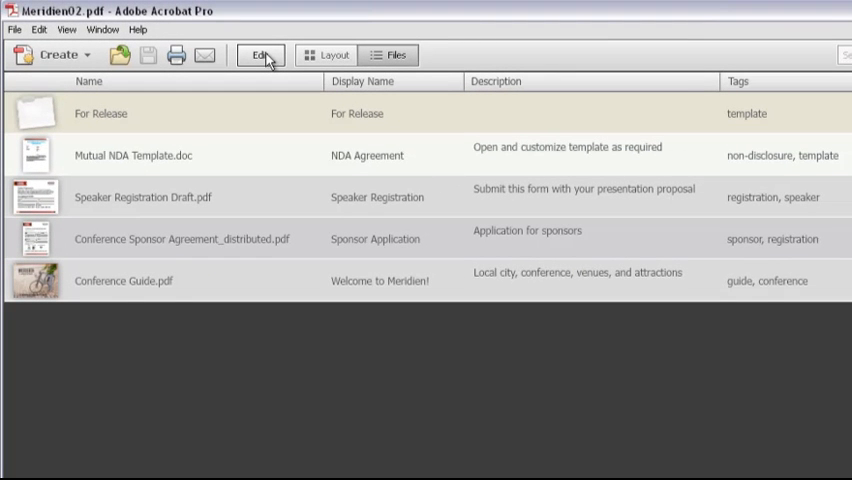
click(260, 56)
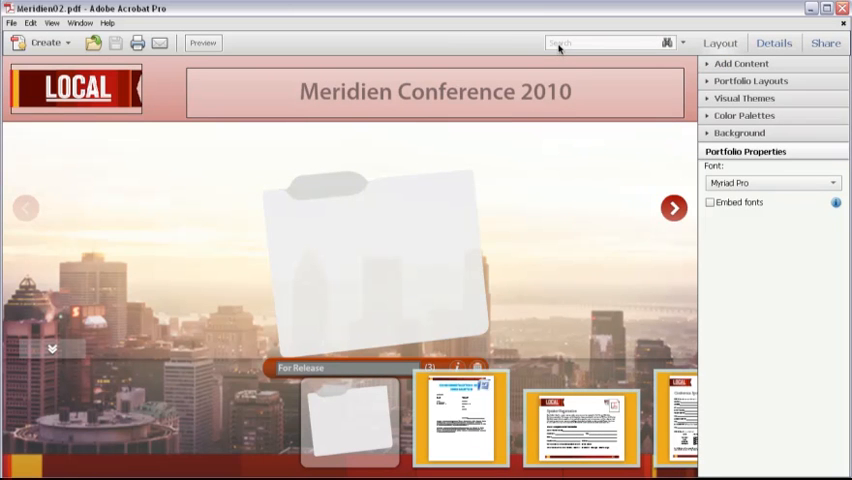
click(600, 42)
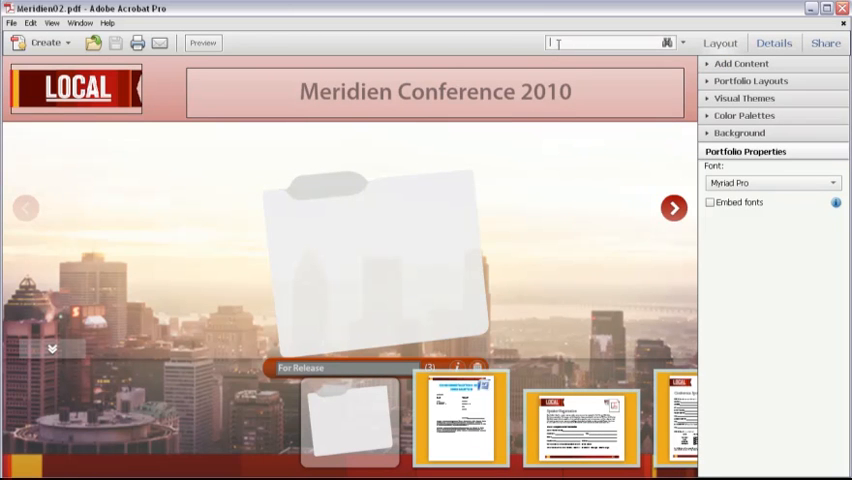
Search the portfolio for 'non-disclosure' and locate its one match, Mutual NDA Template.doc.
text(non-disclosure)
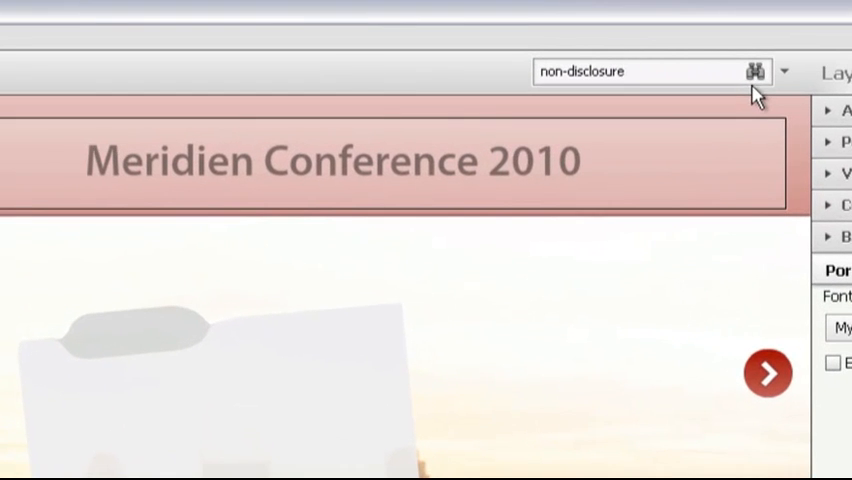
click(756, 72)
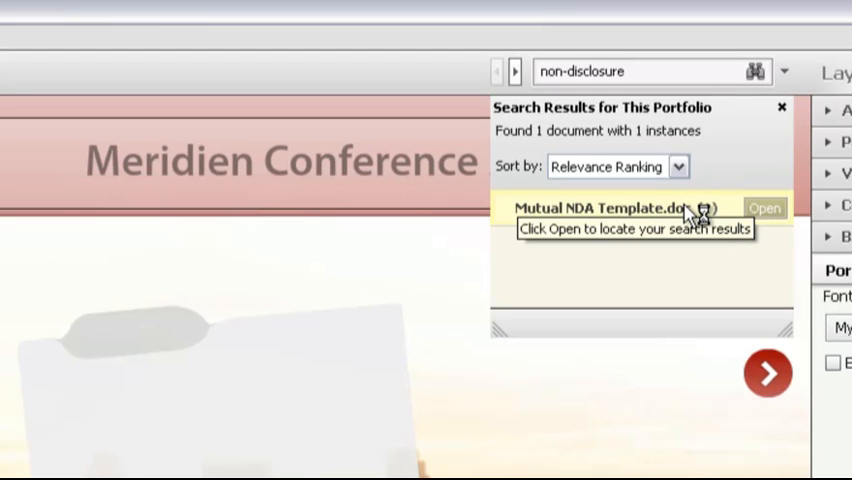
click(764, 208)
text(venue)
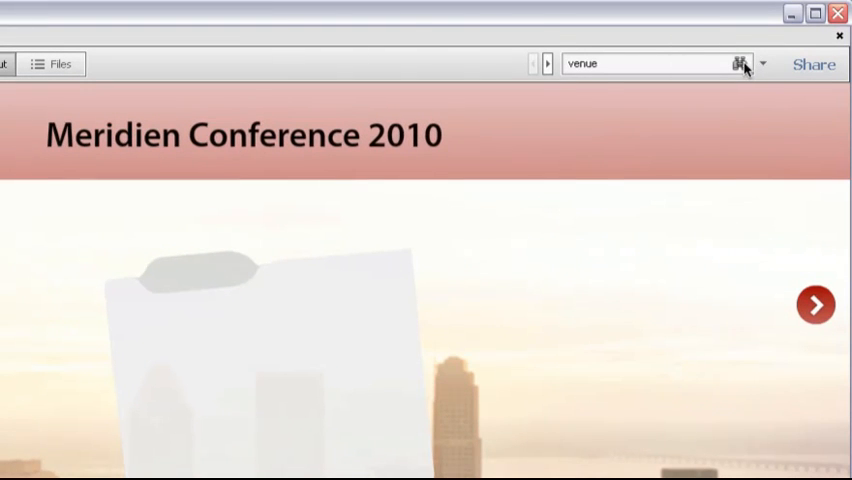
Search for 'venue', expand the Conference Guide.pdf matches, and close the results.
click(740, 64)
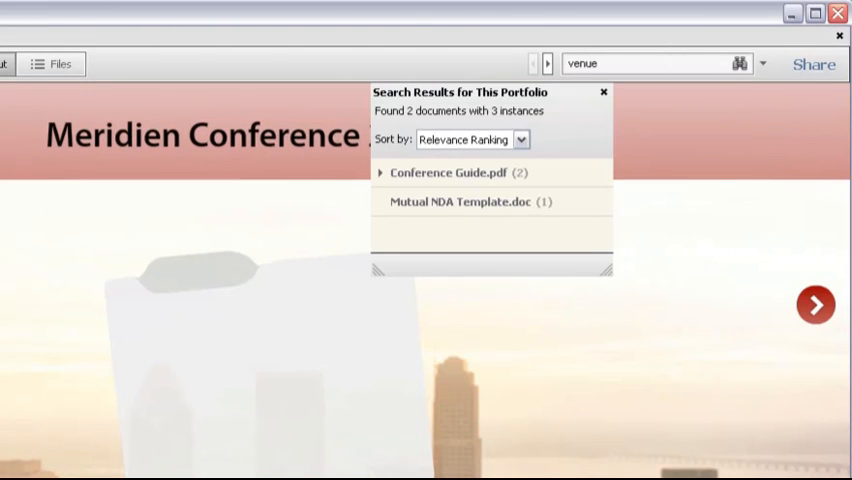
mouse_move(816, 140)
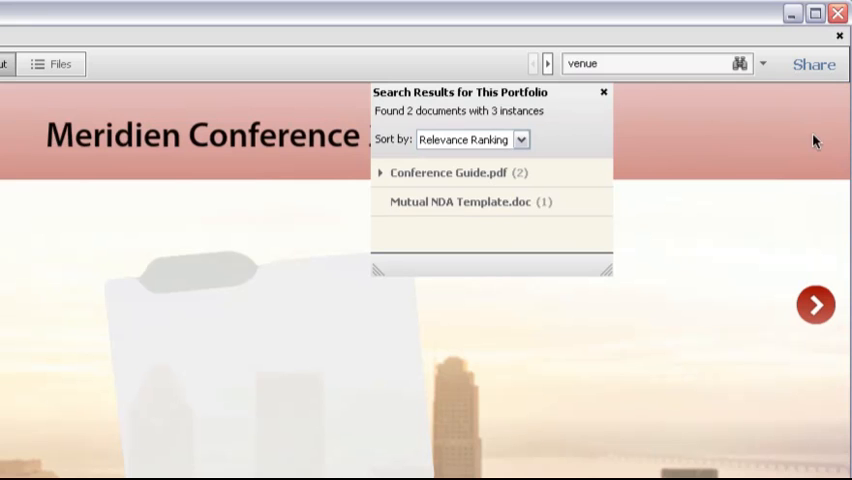
mouse_move(488, 180)
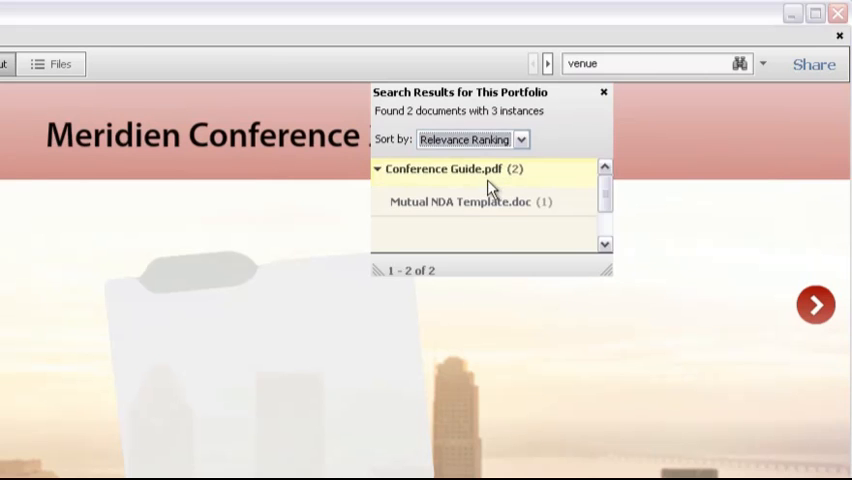
click(452, 168)
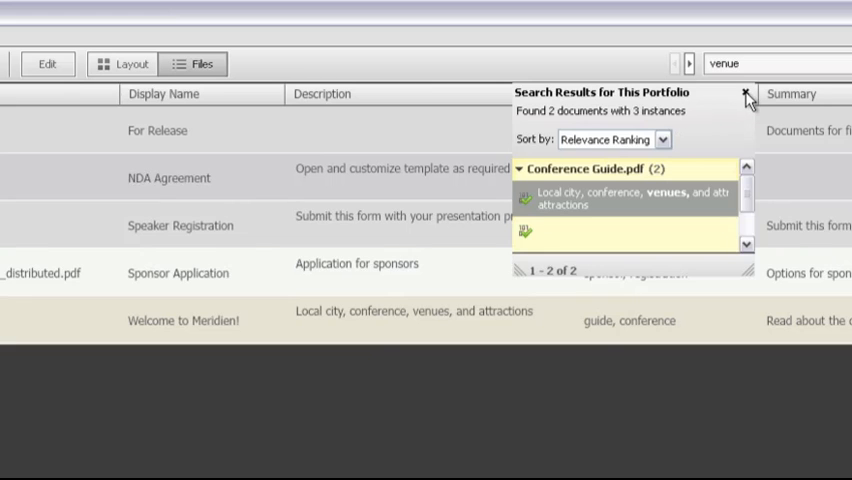
click(746, 100)
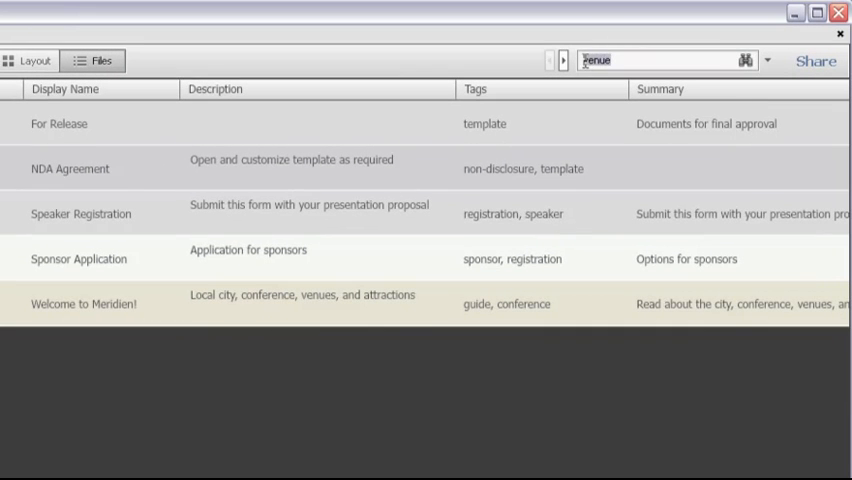
Search the portfolio for 'sponsor', finding 27 instances in 2 documents, and preview a result.
text(spon)
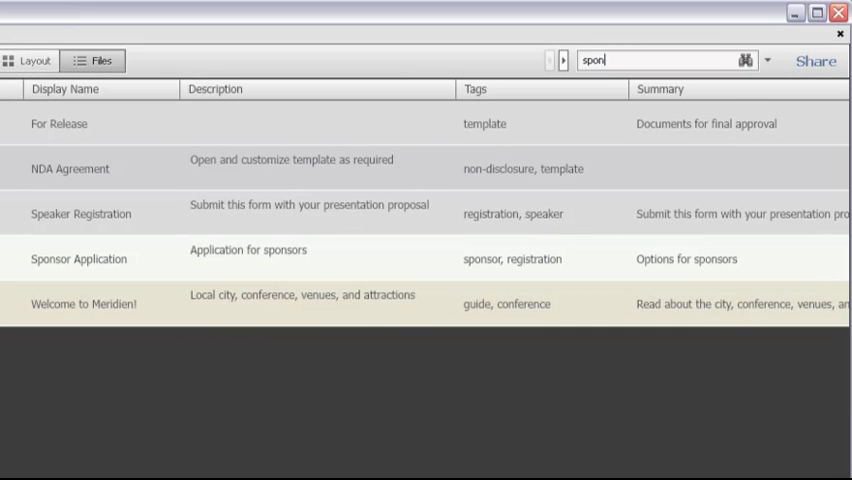
text(sor)
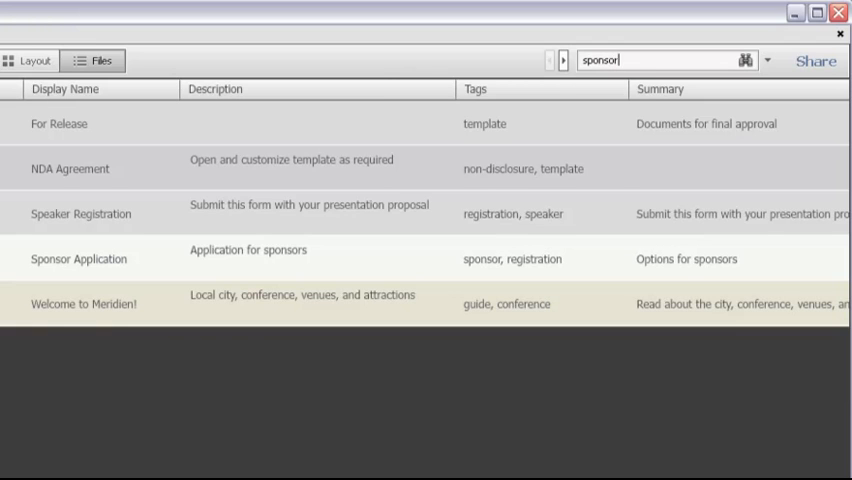
click(746, 60)
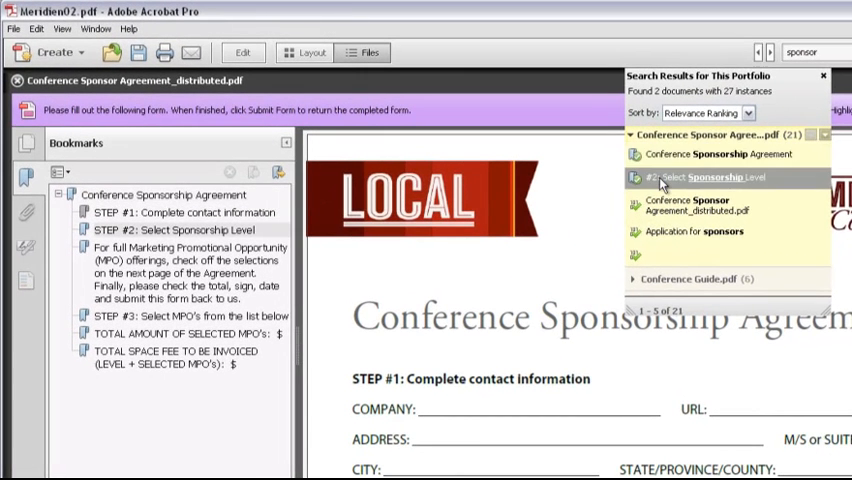
mouse_move(676, 208)
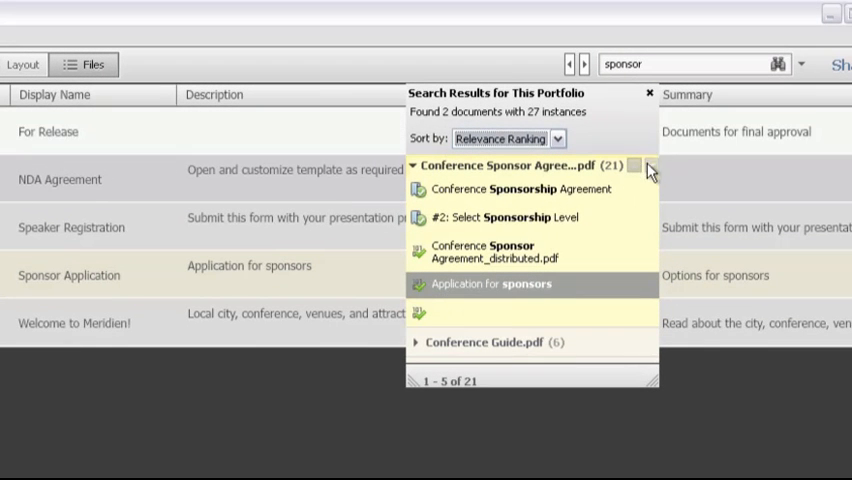
click(650, 164)
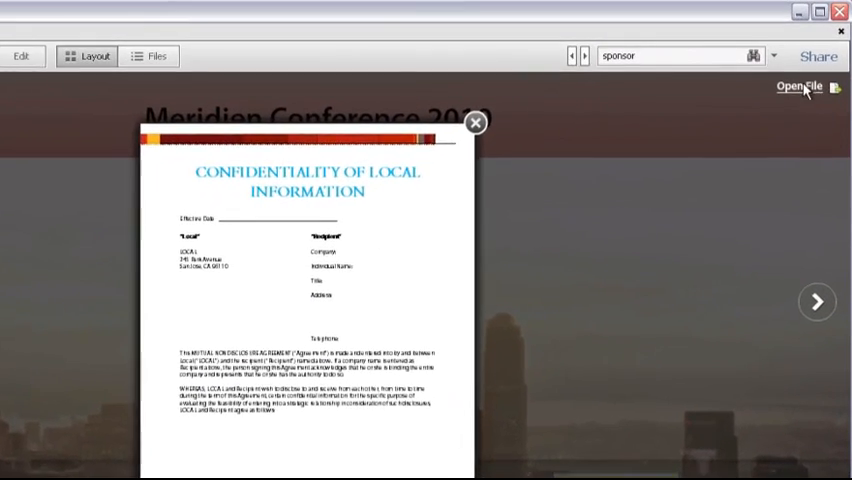
Open Mutual NDA Template.doc in Word, always allowing files of this type.
click(800, 88)
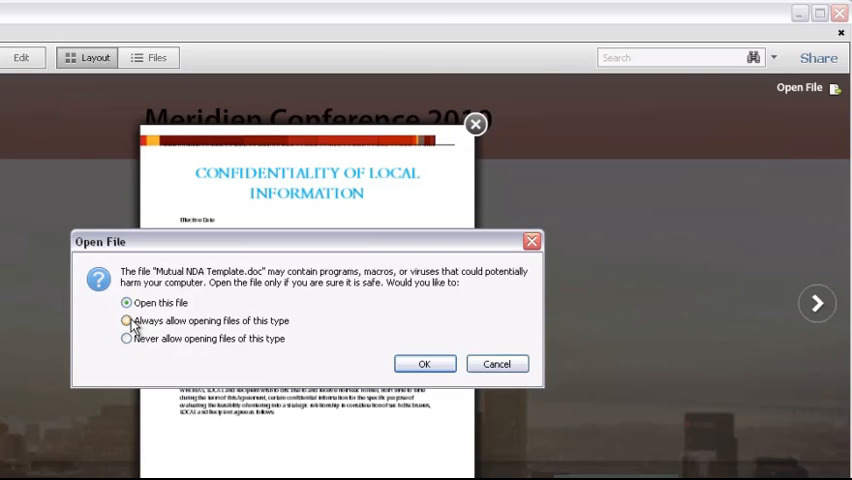
click(126, 320)
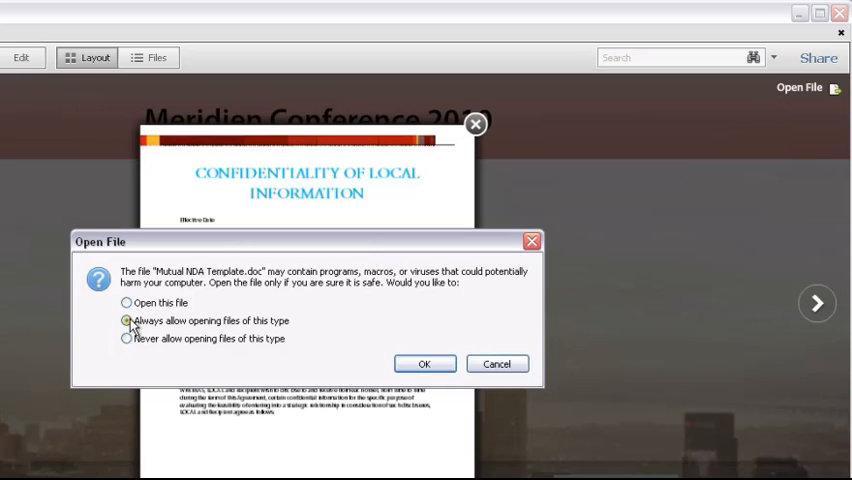
click(126, 320)
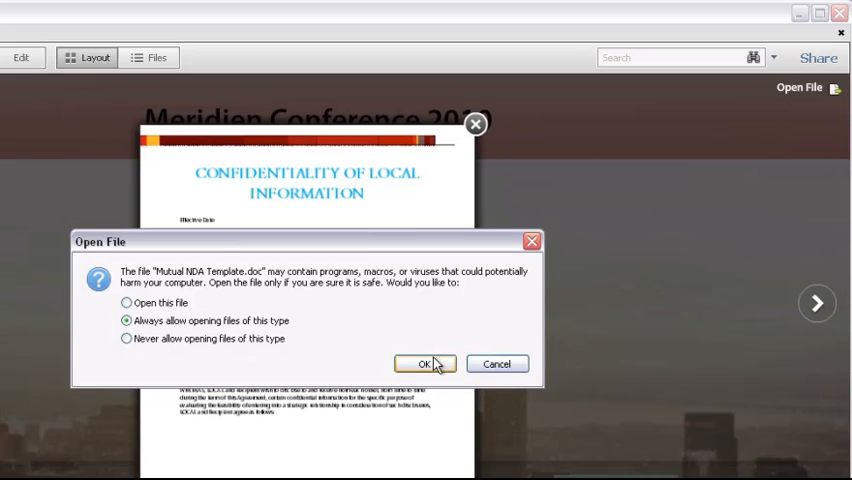
click(424, 364)
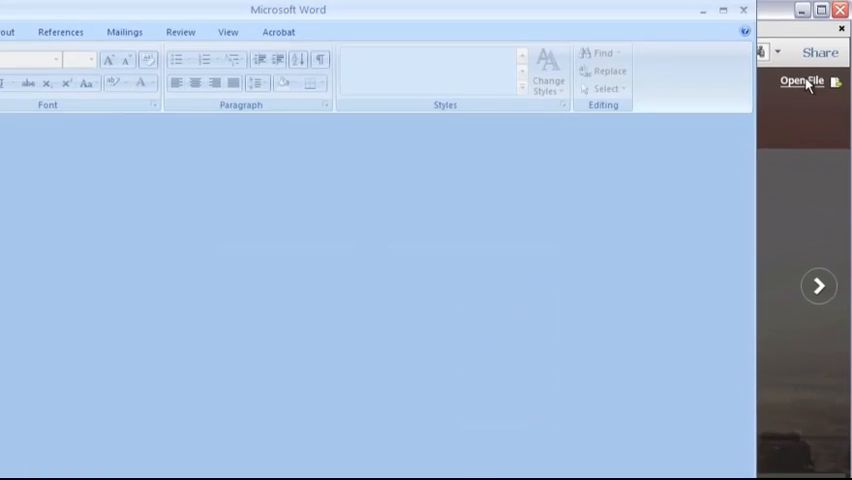
Switch from the Word window back to the Acrobat portfolio.
click(804, 68)
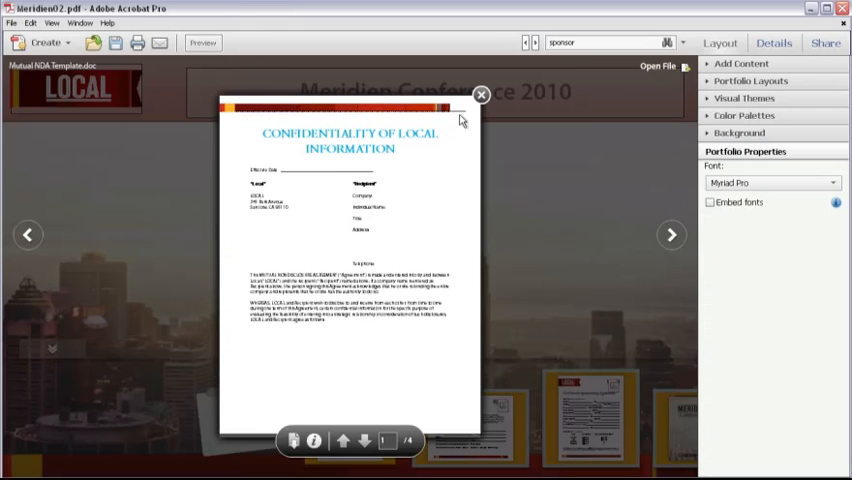
Close the enlarged NDA template preview, returning to the carousel.
click(480, 96)
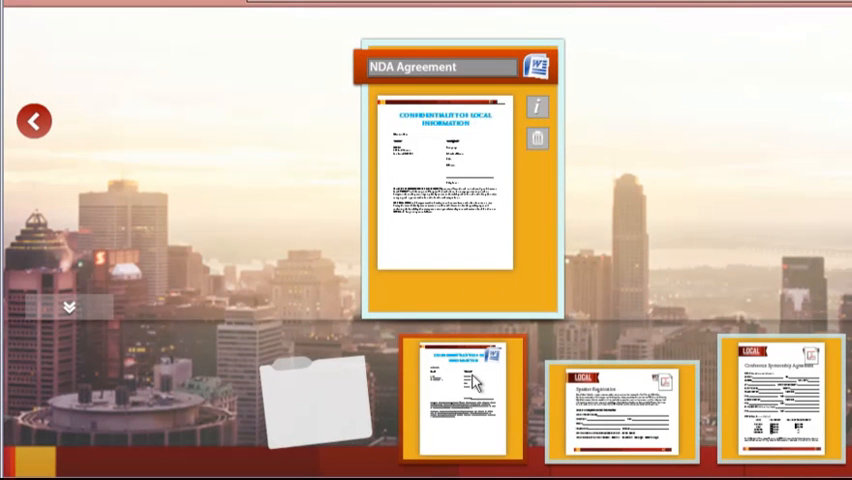
mouse_move(588, 408)
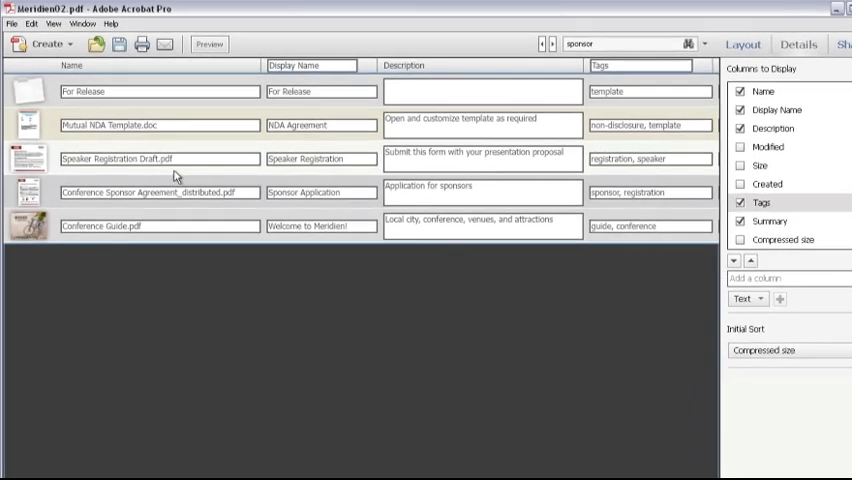
Print the selected portfolio files and acknowledge that only PDF files print directly.
click(12, 24)
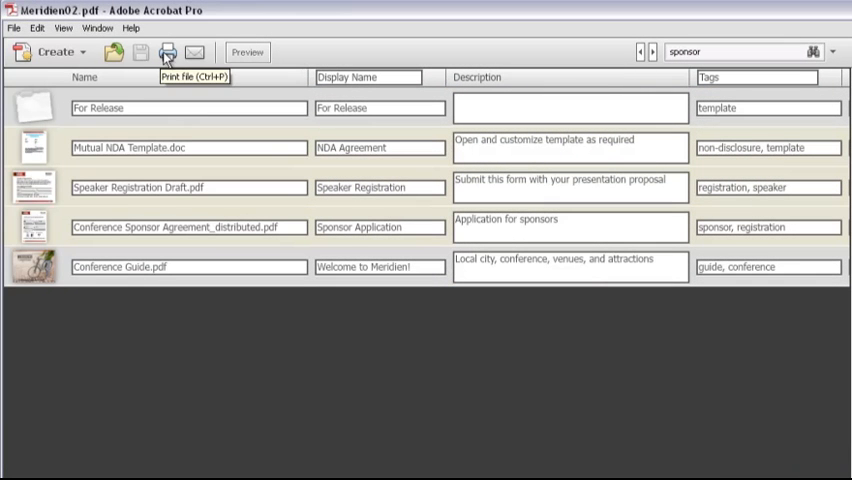
click(168, 52)
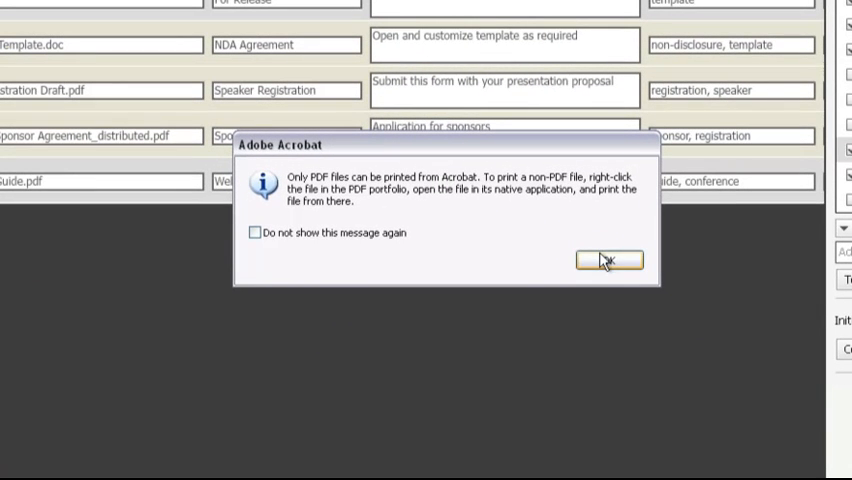
click(608, 260)
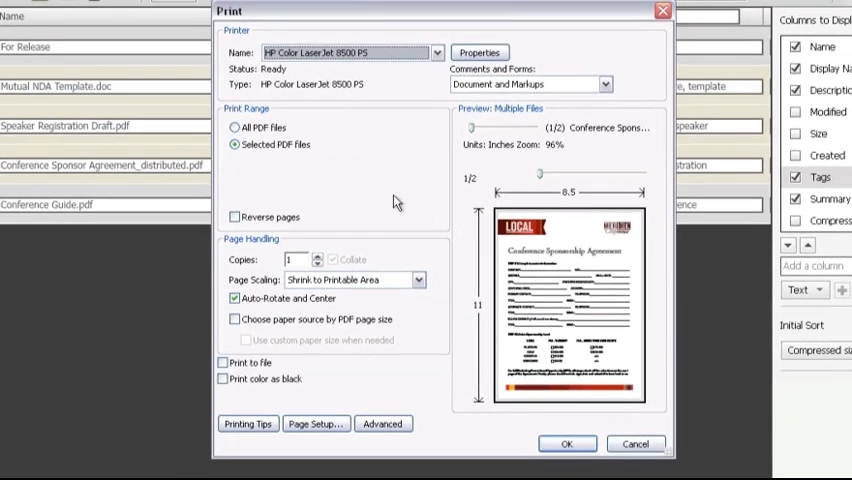